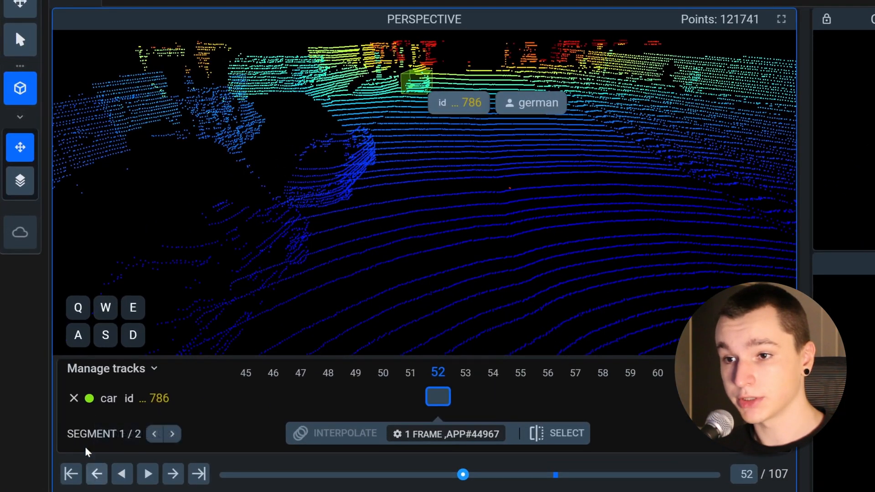
Interpolate the car cuboid across the timeline segment from frame 52 to 72
click(561, 434)
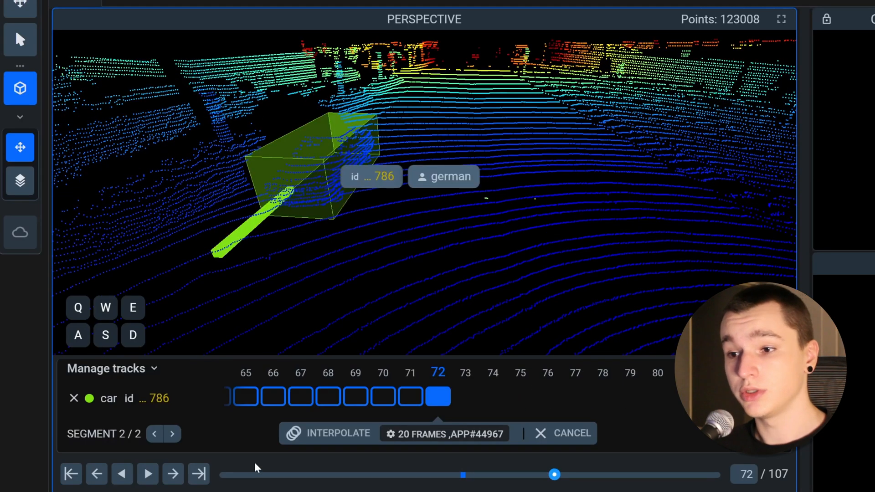
mouse_move(330, 437)
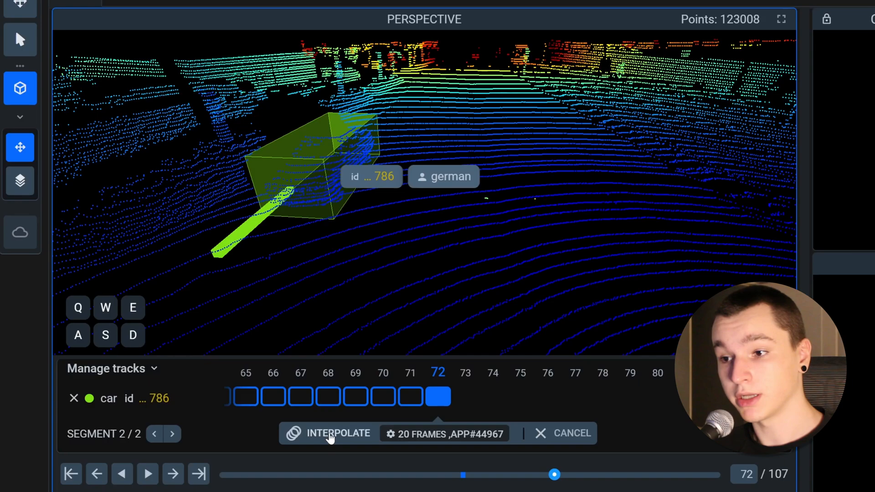
click(339, 433)
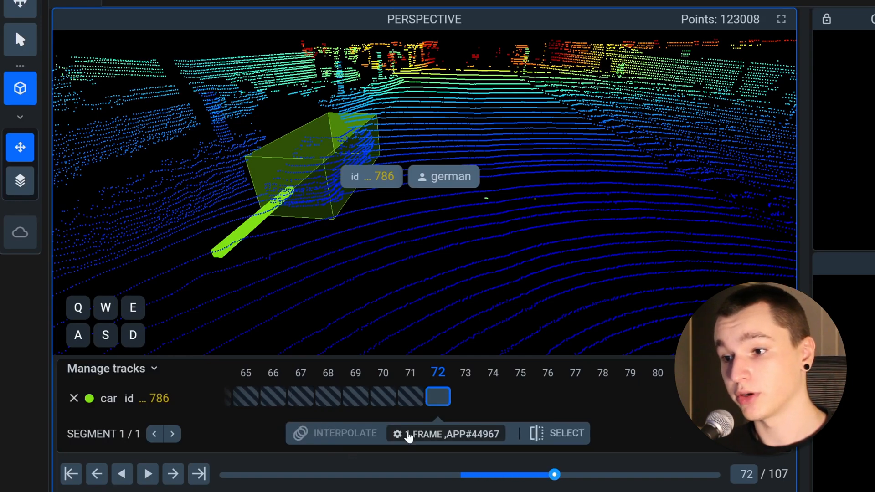
mouse_move(466, 479)
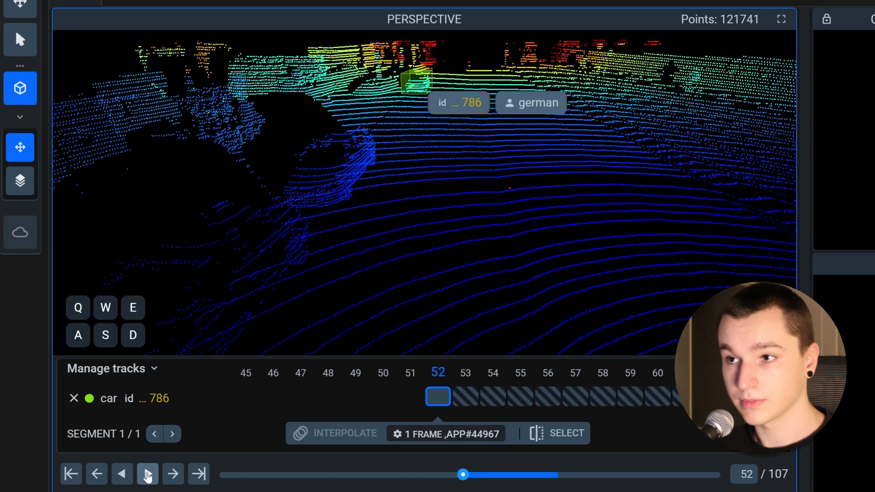
Play the episode forward through the interpolated frames, then pause at frame 69
click(147, 474)
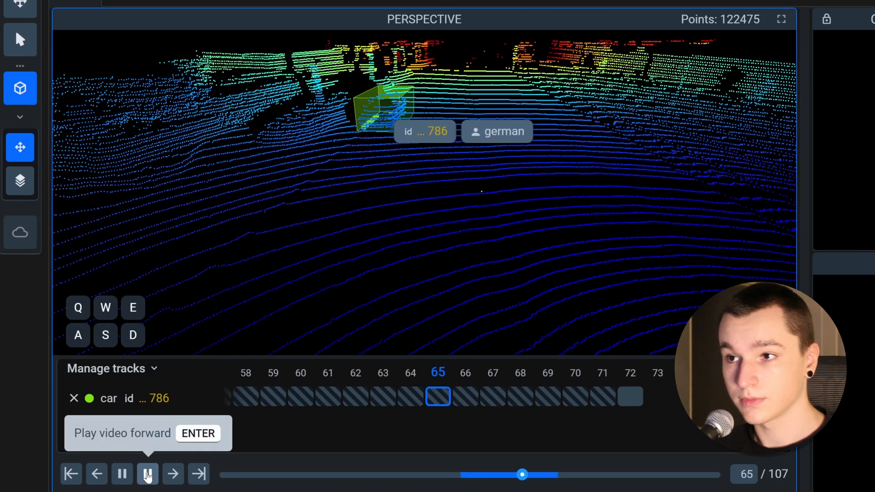
click(148, 474)
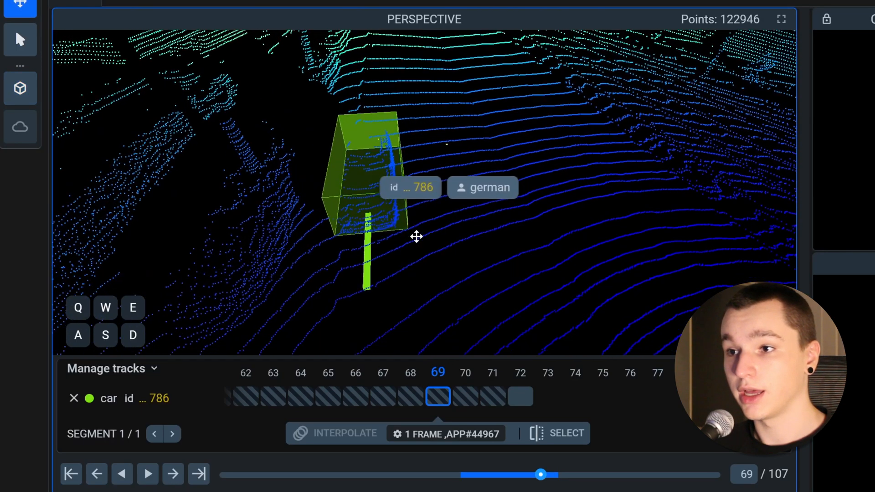
Select the car cuboid with the Select figure tool to inspect the interpolated box
click(19, 39)
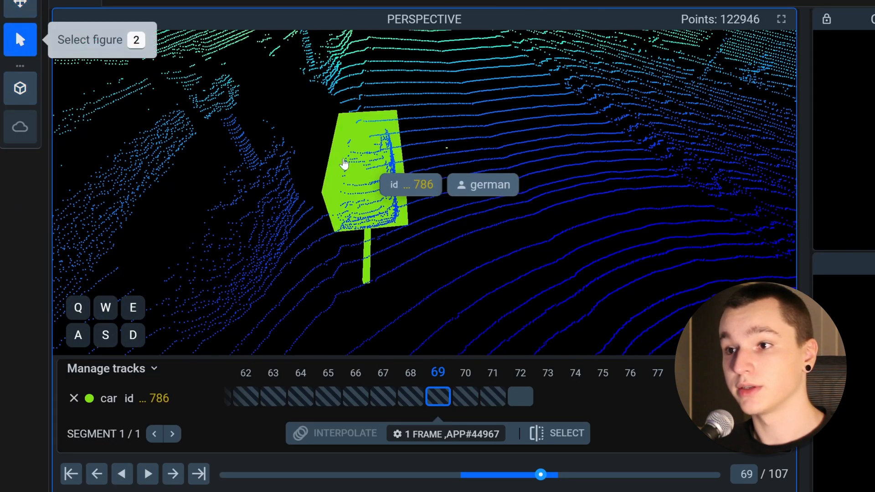
click(20, 89)
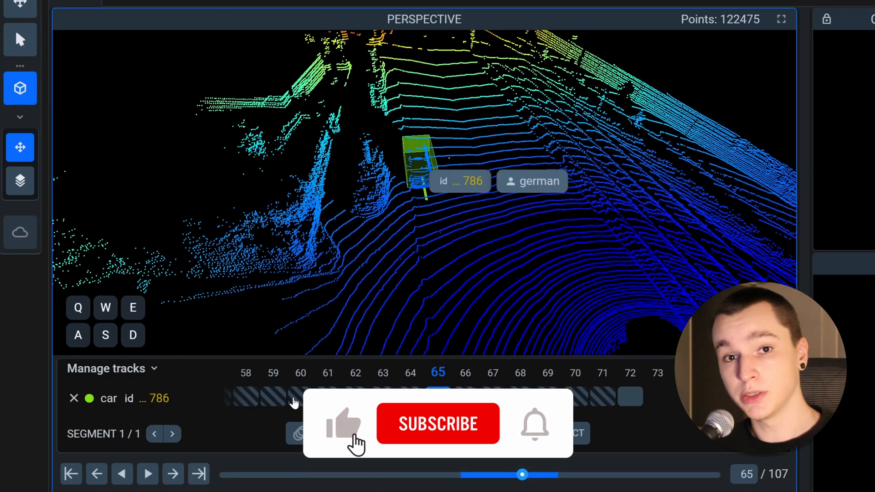
click(439, 424)
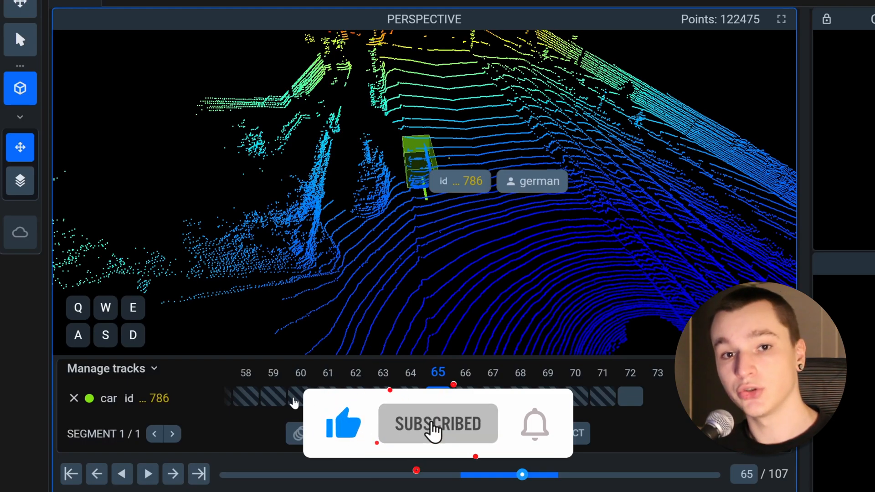